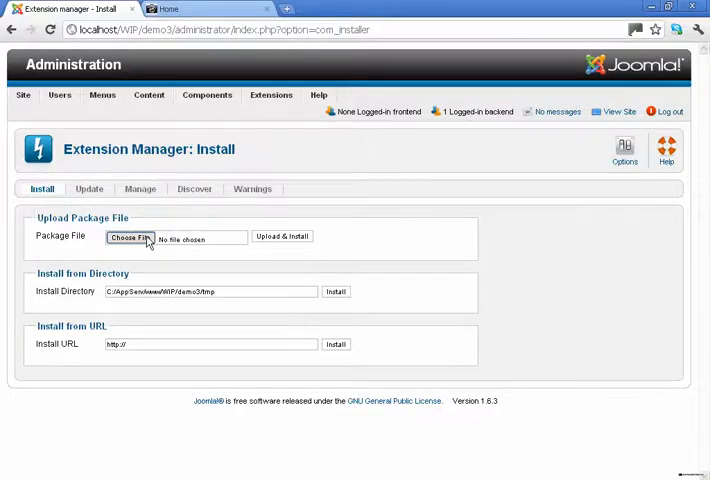
Upload and install the mega_menu package from the Joomla Photo Template folder
click(128, 236)
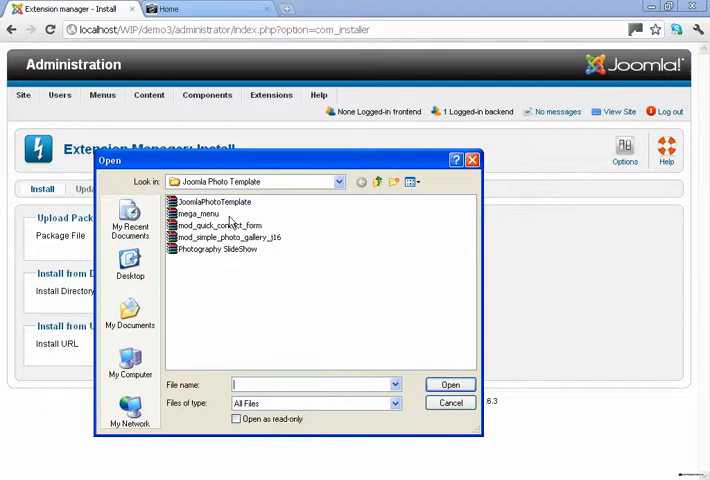
click(198, 213)
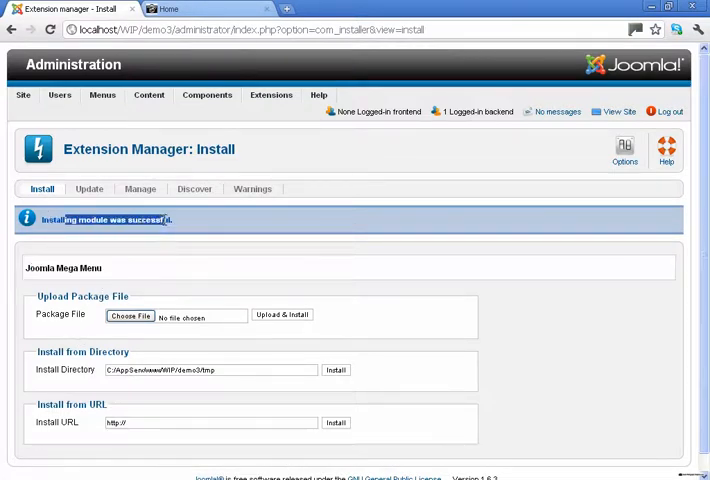
Open the unpublished Mega Menu module from the Module Manager list
click(270, 94)
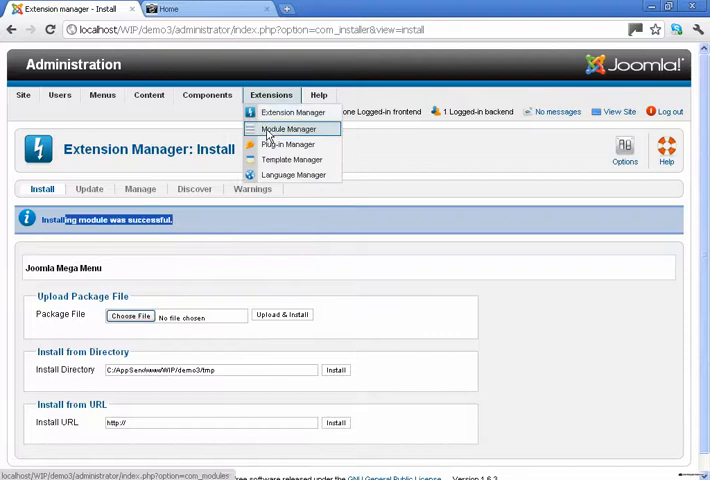
click(288, 129)
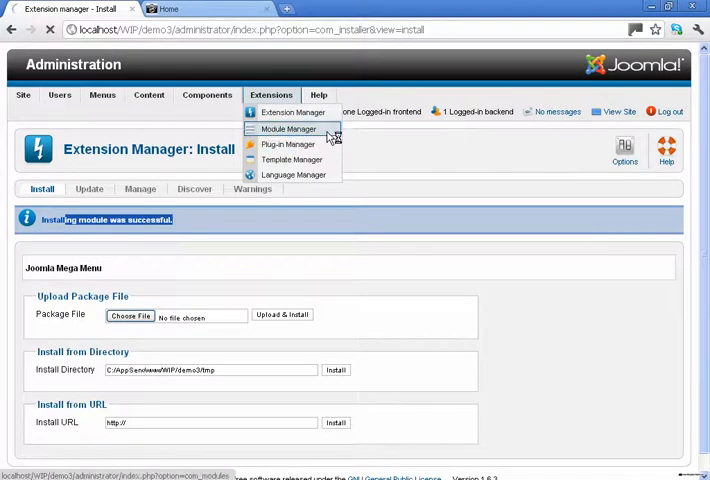
click(288, 129)
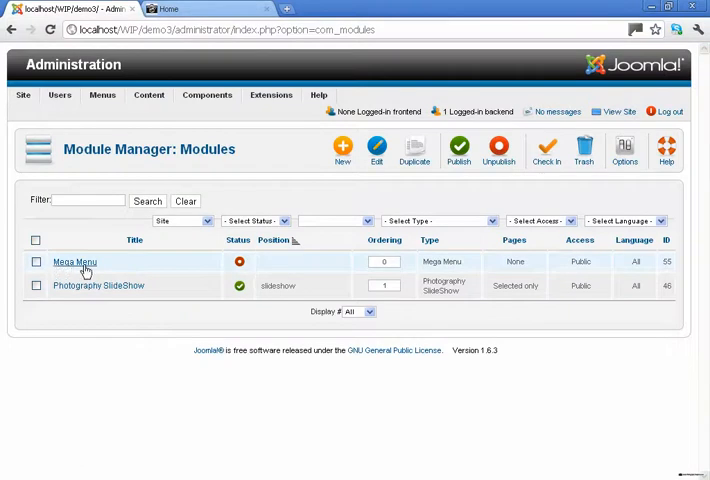
click(74, 262)
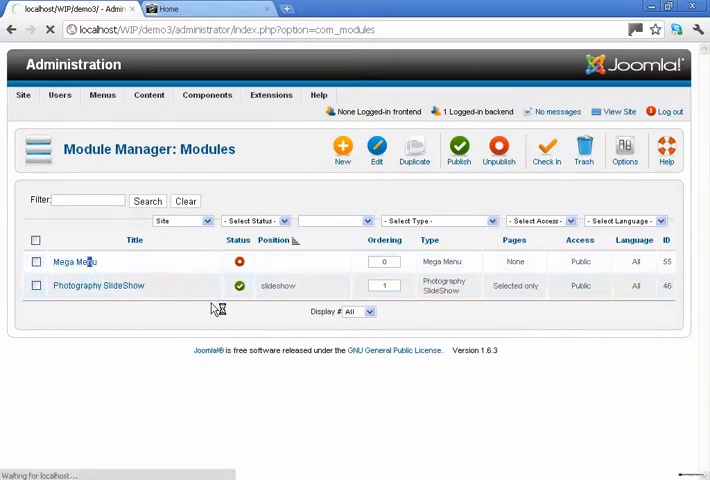
click(74, 261)
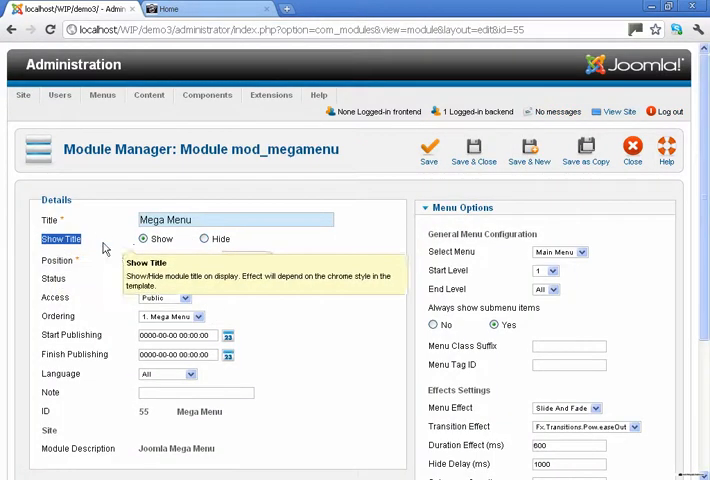
Hide the Mega Menu module title and place it in the 'menu' position
click(204, 239)
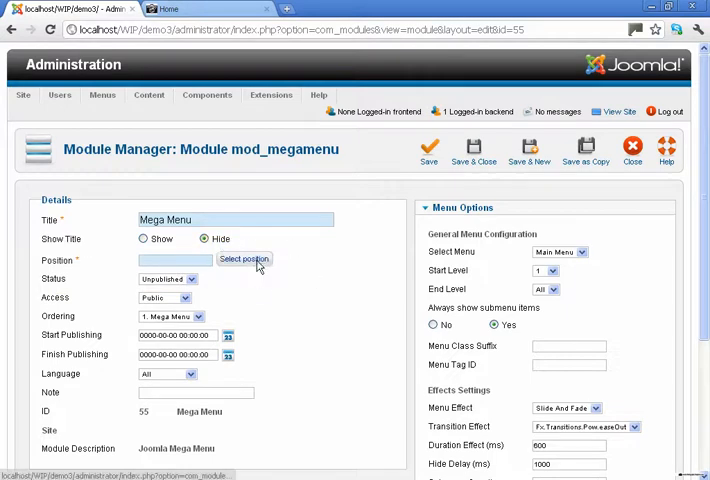
click(243, 259)
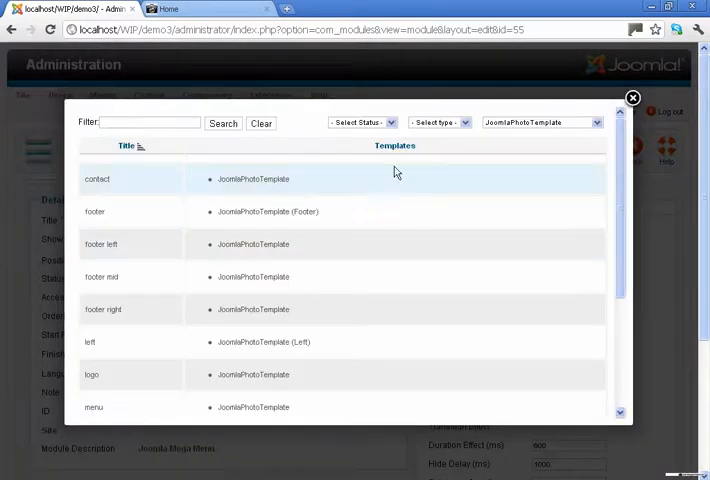
mouse_move(300, 327)
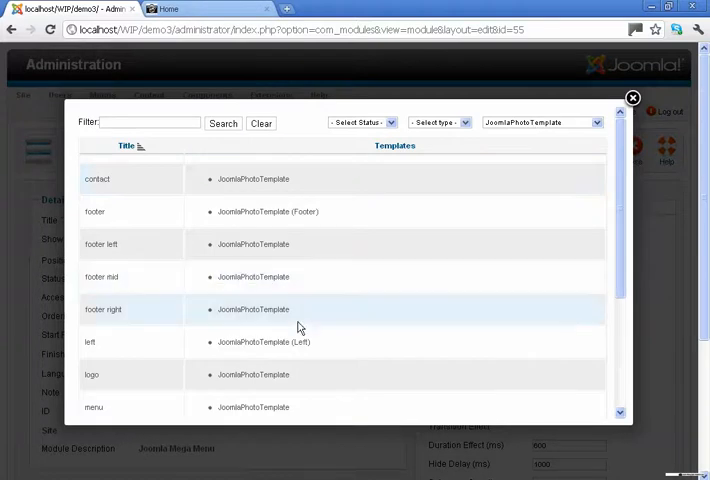
scroll(down, 3)
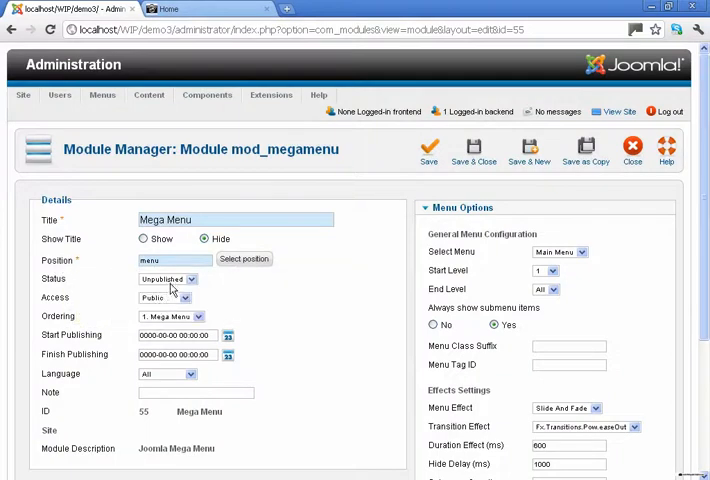
Set the module status to Published and assign it to all pages
click(167, 278)
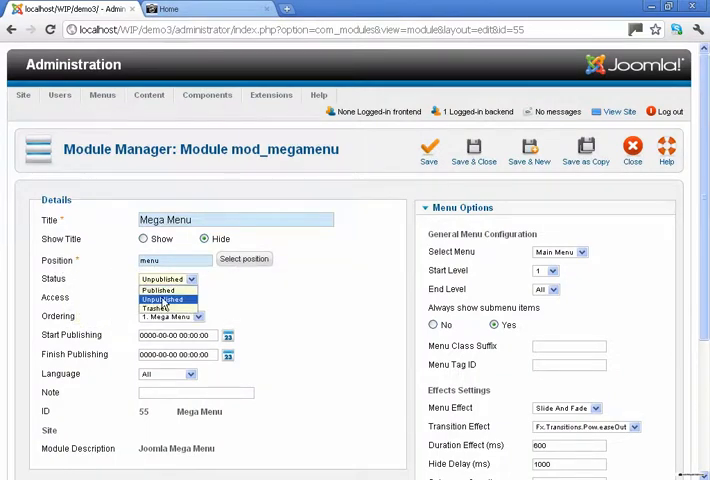
click(158, 289)
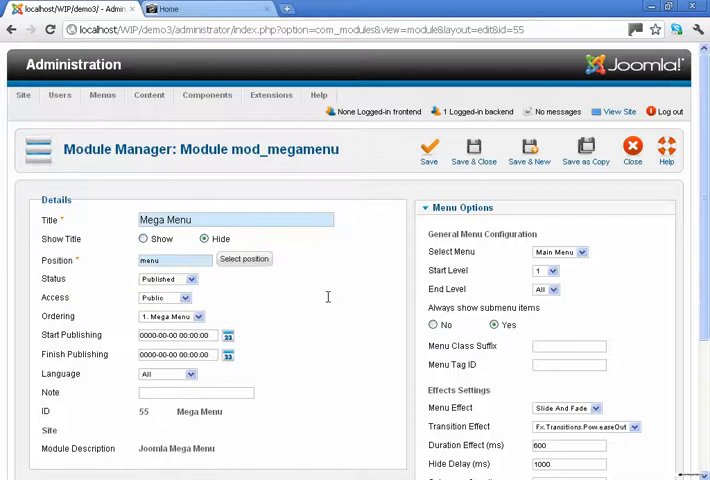
scroll(down, 3)
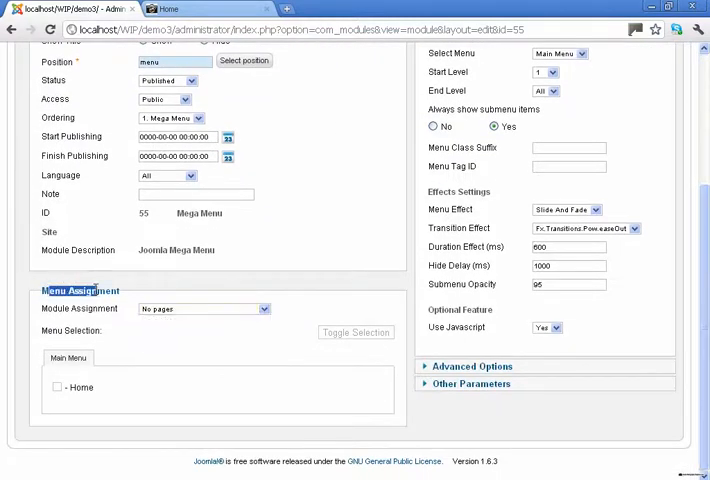
click(200, 308)
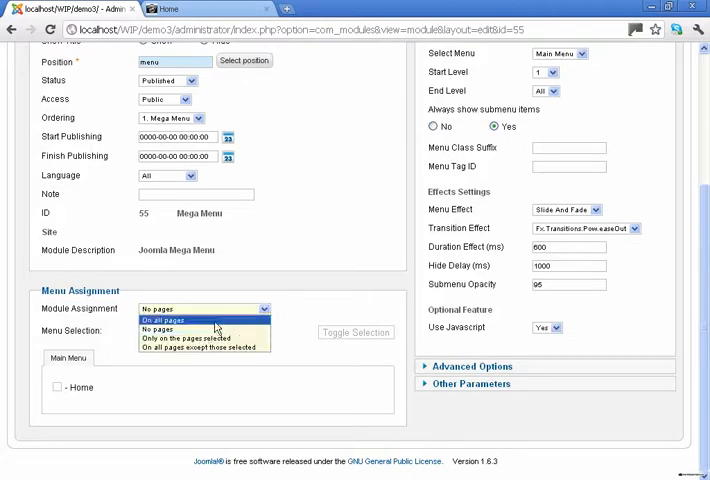
click(161, 317)
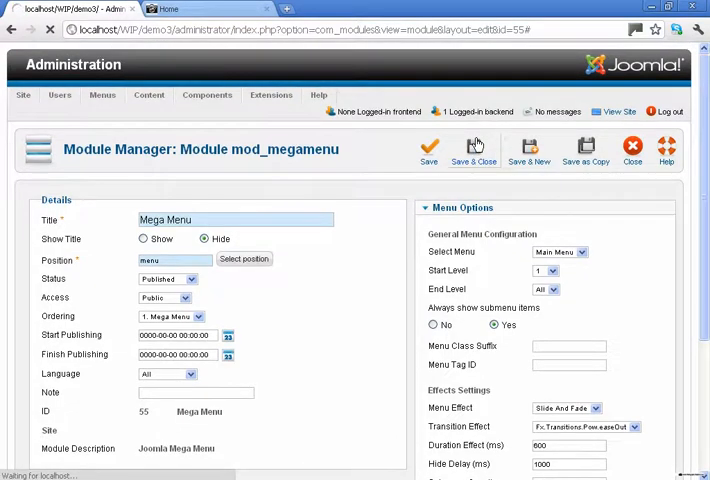
Save and close the module, check the live site menu, then return to admin
click(473, 150)
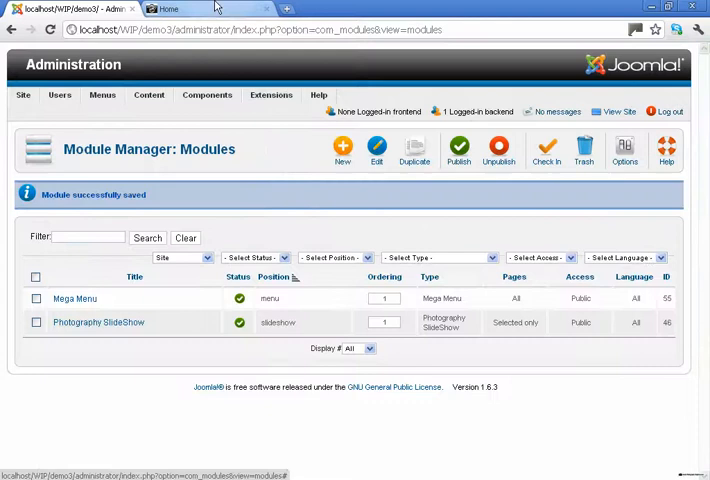
mouse_move(393, 287)
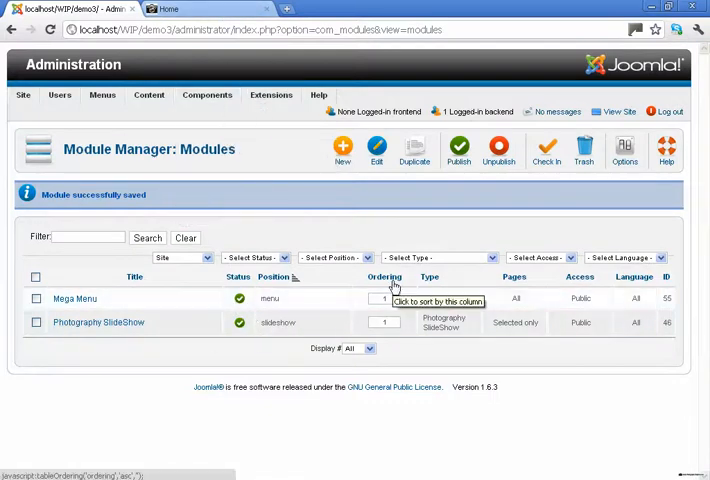
click(170, 9)
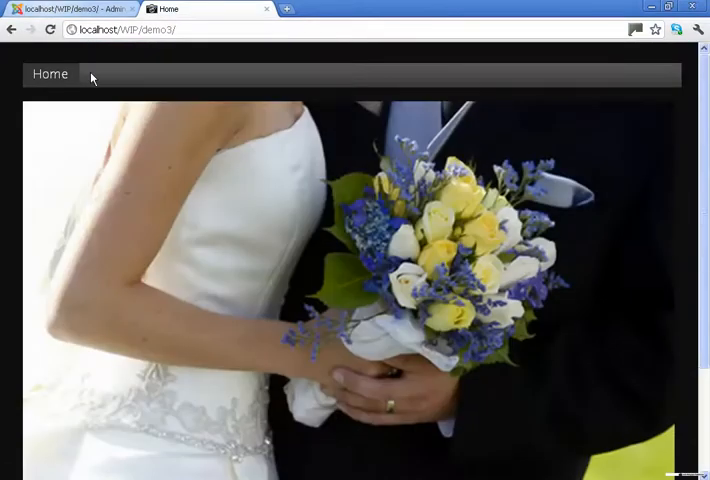
mouse_move(85, 10)
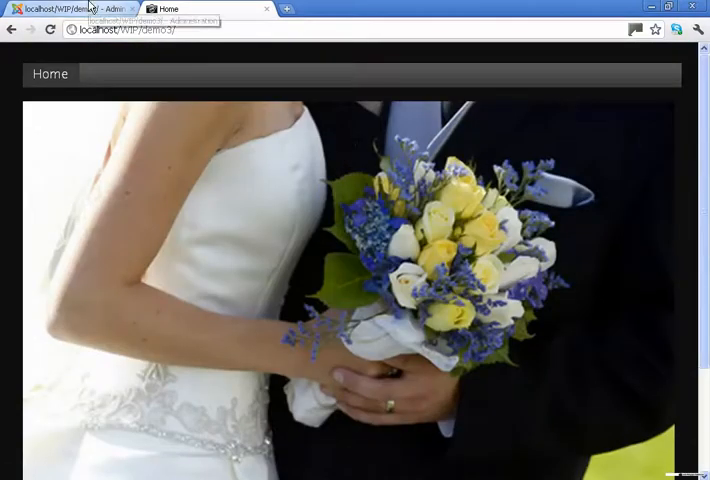
click(70, 9)
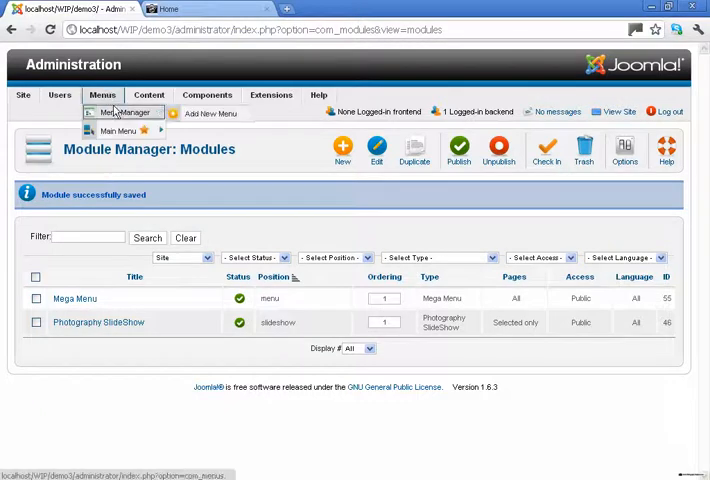
Start a new Main Menu item and set its type to Articles > Category Blog
click(168, 9)
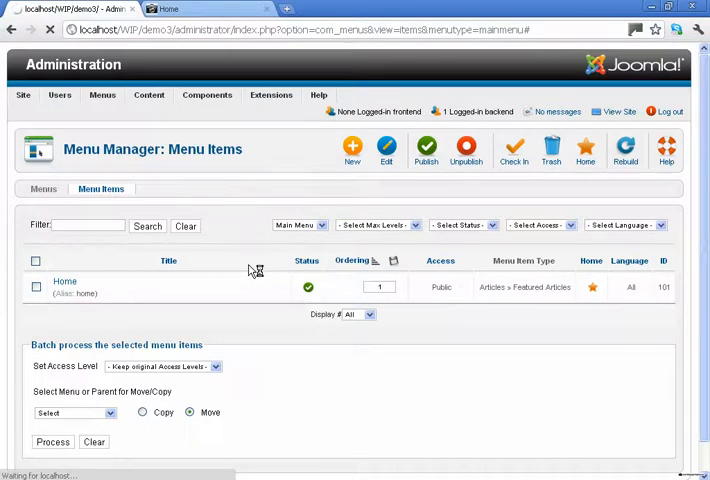
click(351, 150)
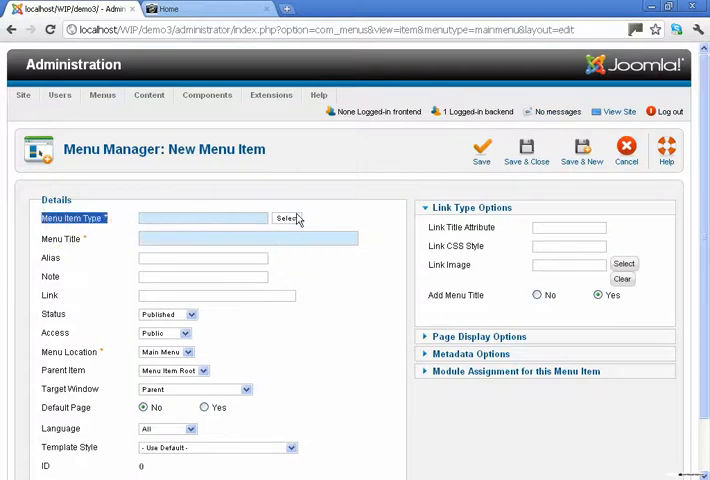
click(288, 218)
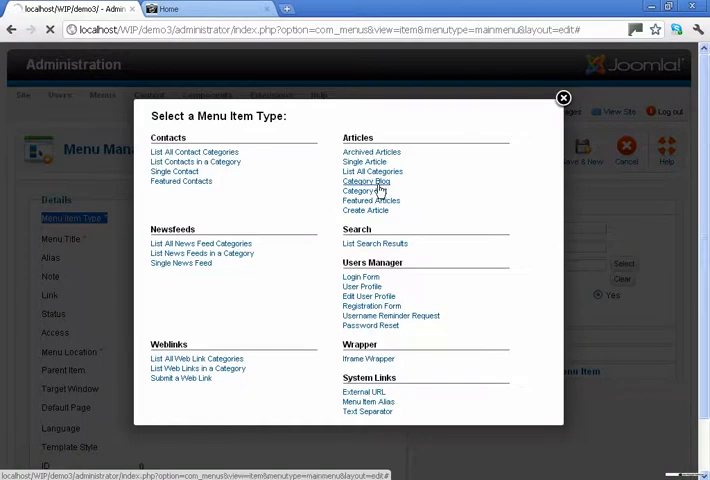
mouse_move(366, 191)
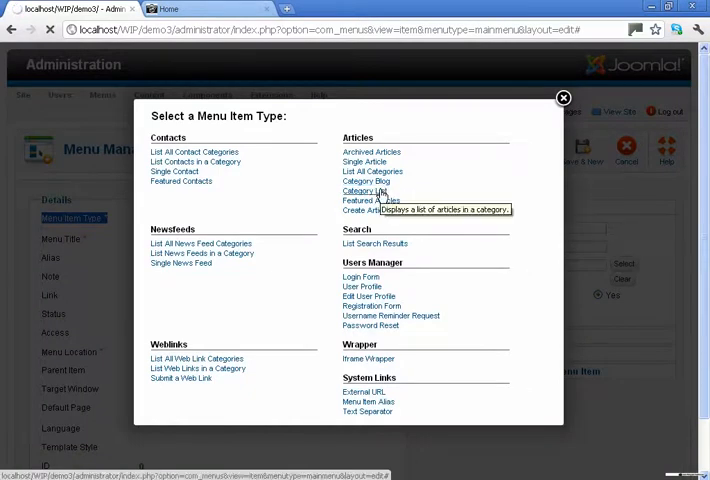
click(367, 190)
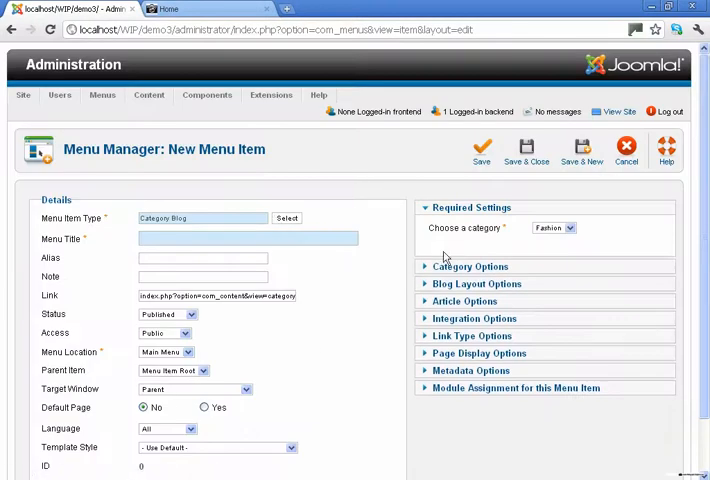
Choose the Fashion category and title the menu item 'Blog Photos', then save
click(553, 228)
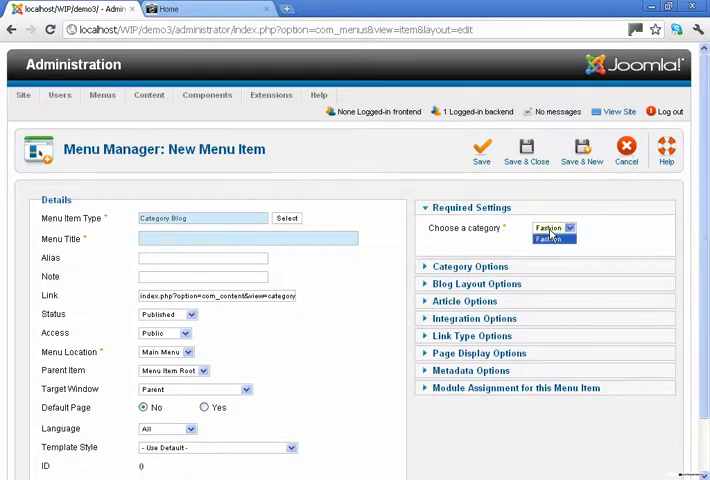
click(553, 228)
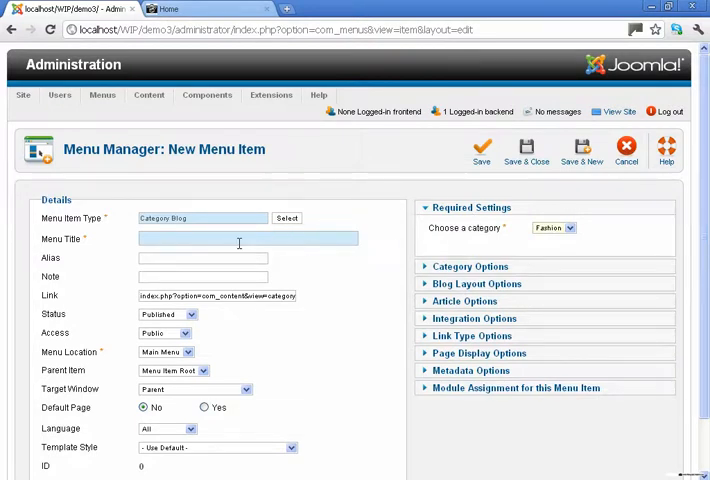
click(247, 239)
text(Blog Pho)
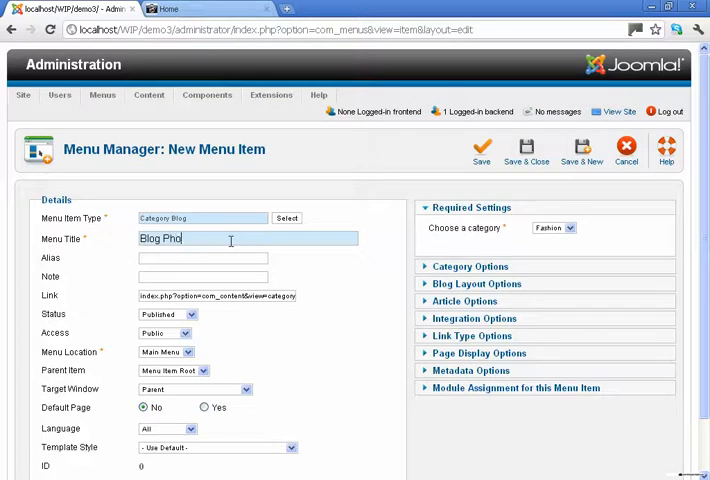
text(tos)
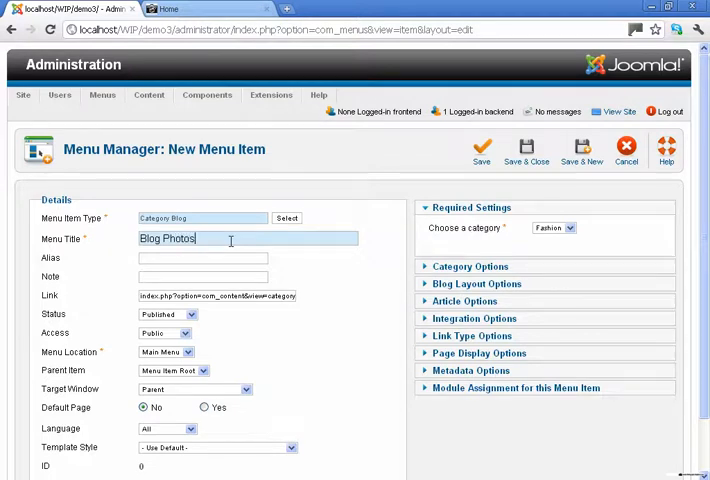
right_click(195, 239)
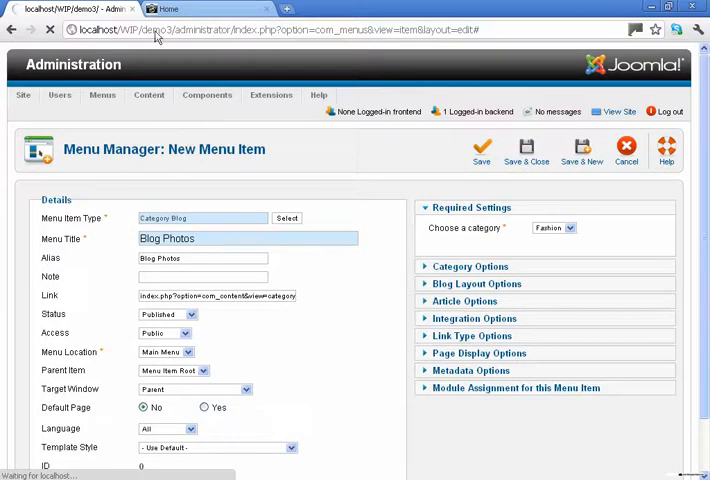
click(168, 9)
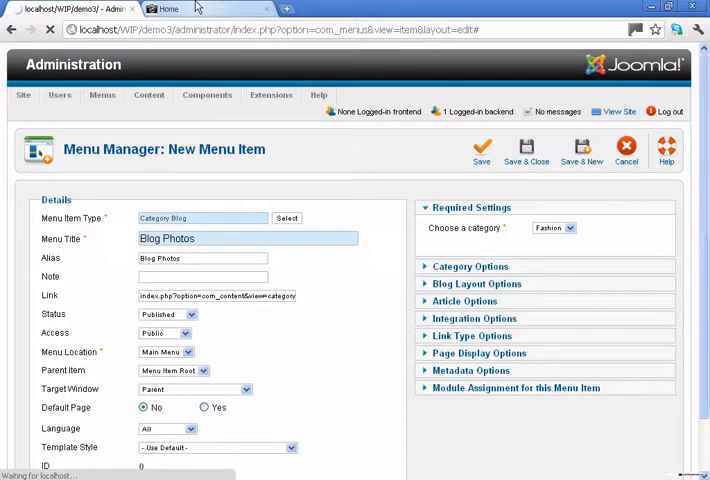
Refresh the live site tab to confirm the Blog Photos link beside Home
click(167, 9)
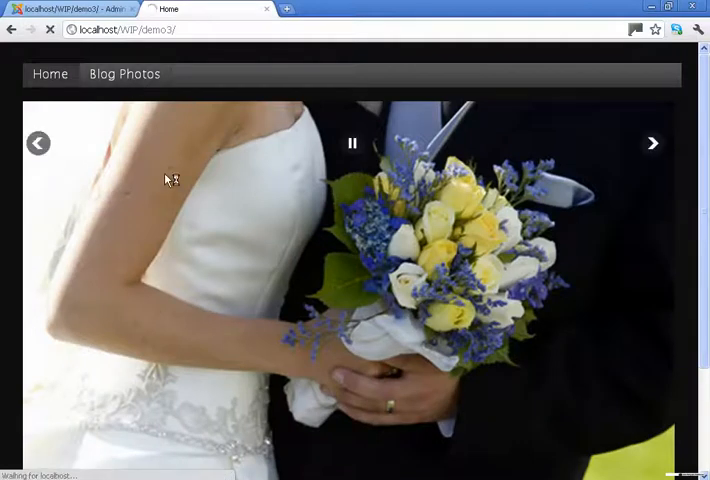
click(124, 73)
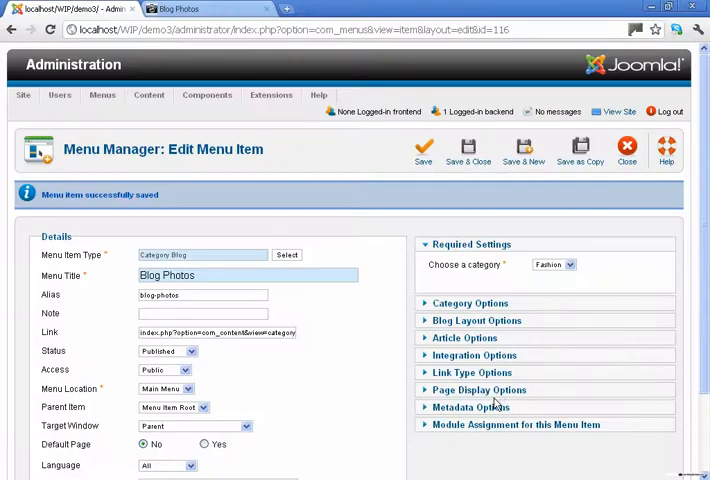
Set Show Hits to Hide in the Blog Photos item's Article Options
click(464, 337)
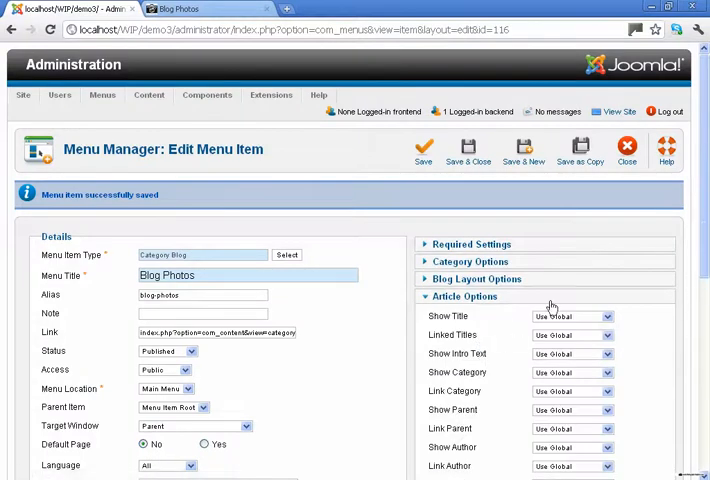
scroll(down, 3)
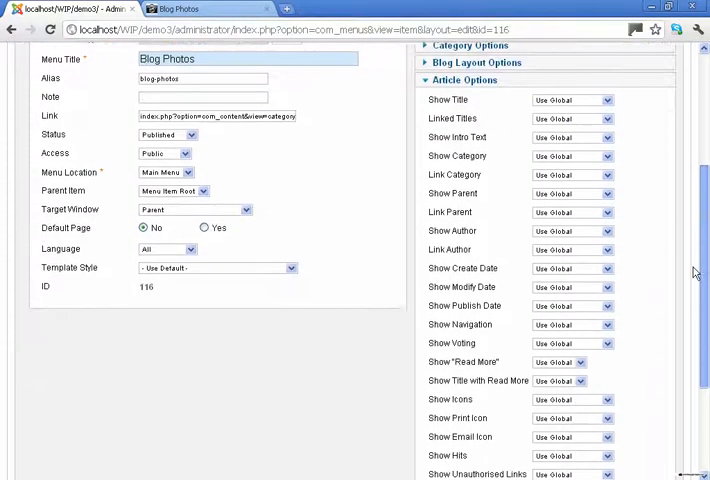
scroll(down, 3)
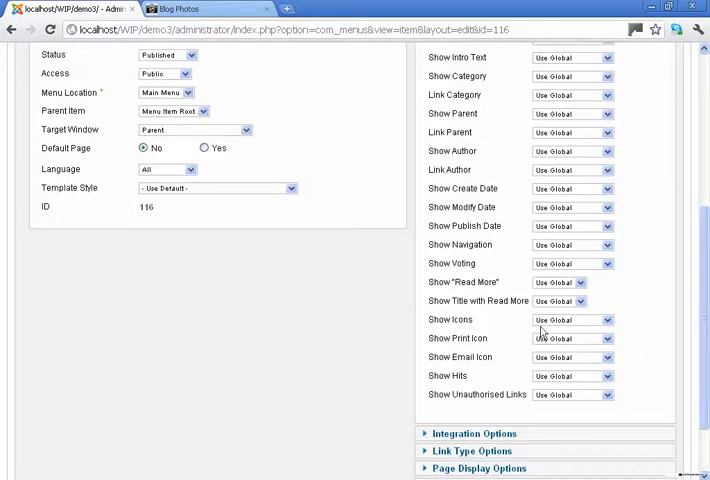
mouse_move(447, 375)
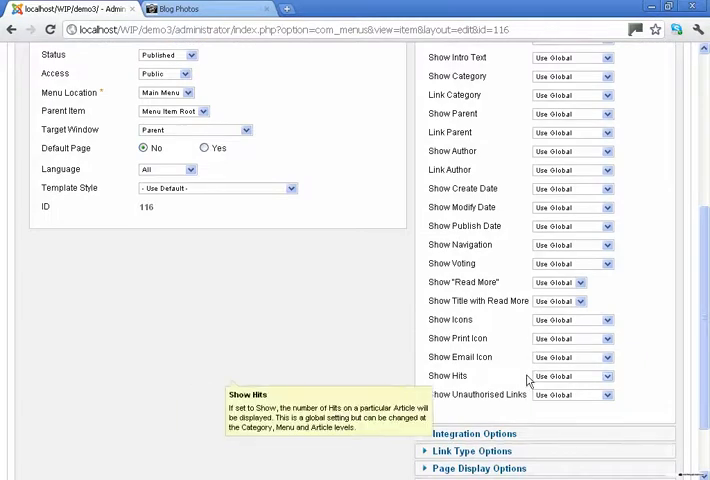
click(571, 375)
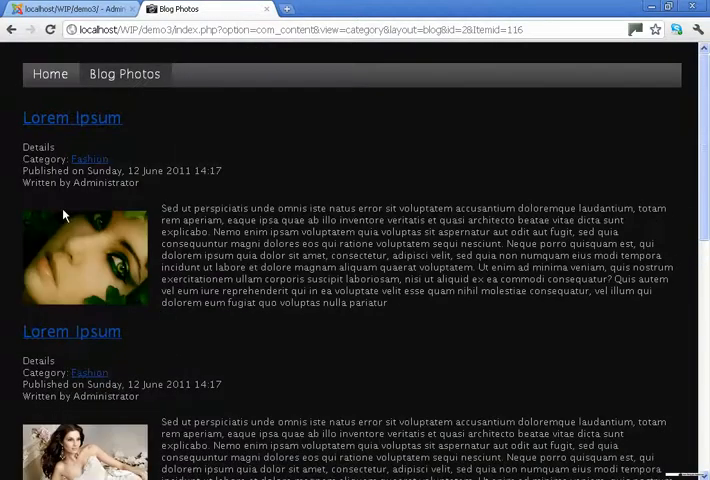
Set Show Author to Hide and Link Author to No, then save
triple_click(80, 182)
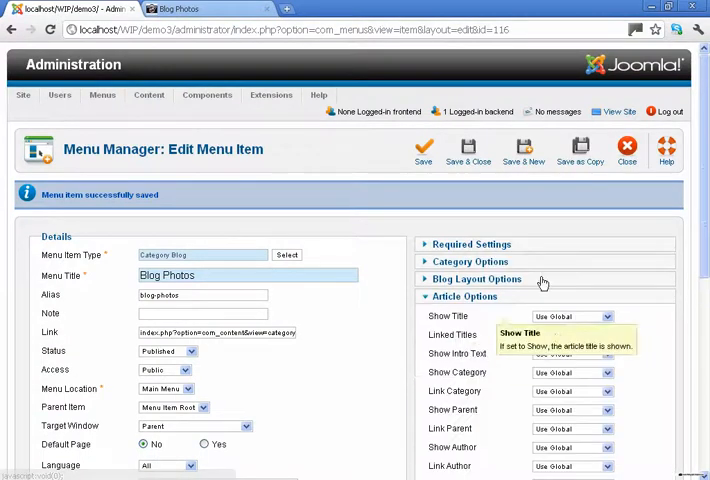
scroll(down, 3)
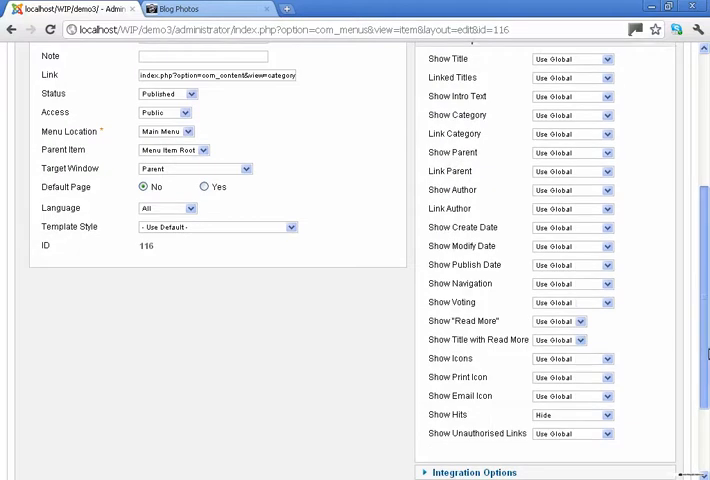
click(570, 190)
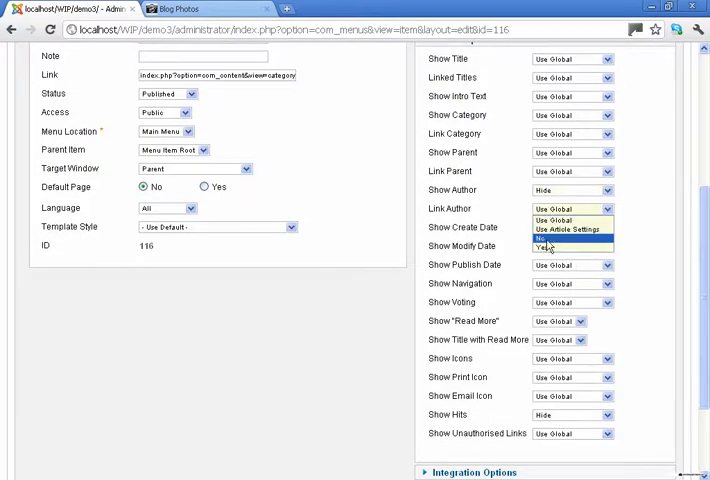
click(423, 150)
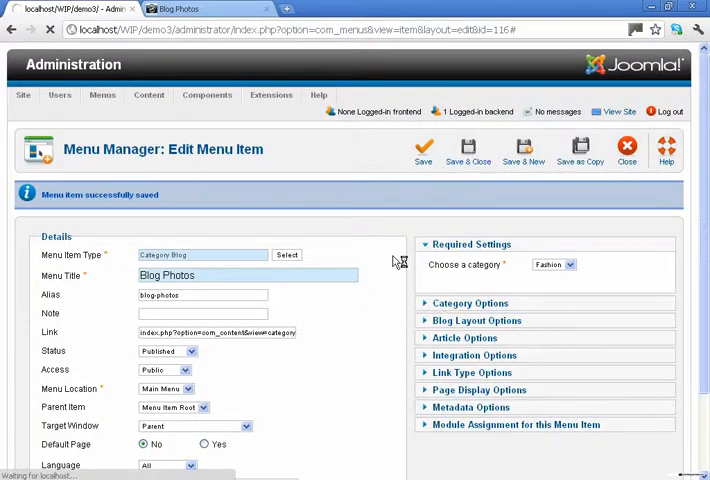
Save and close Blog Photos to return to the Menu Items list
click(468, 150)
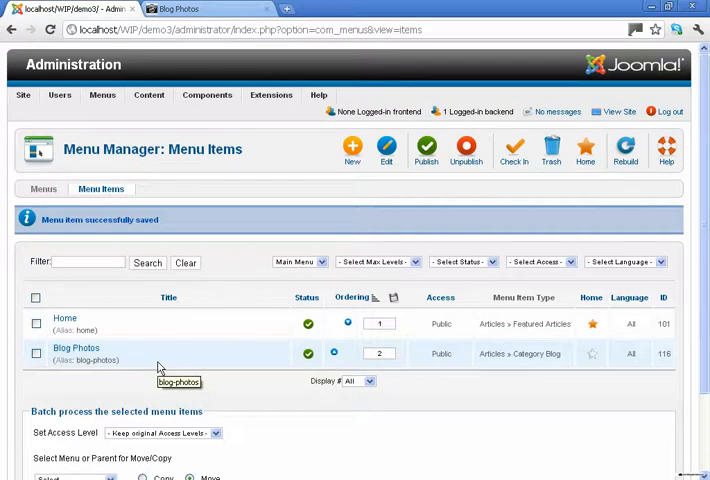
mouse_move(160, 367)
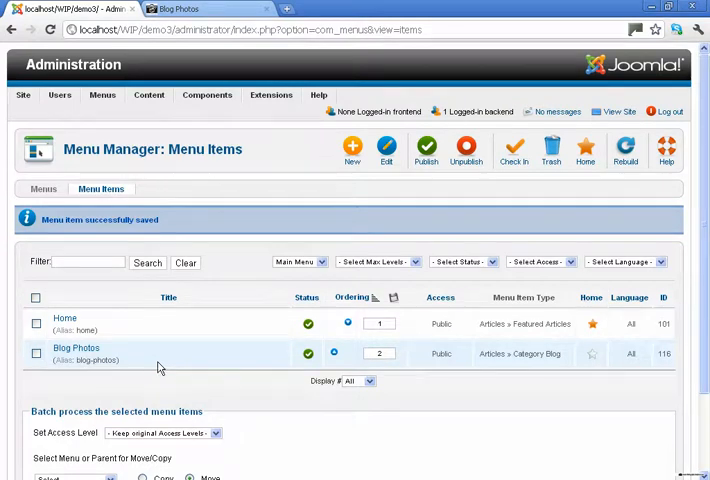